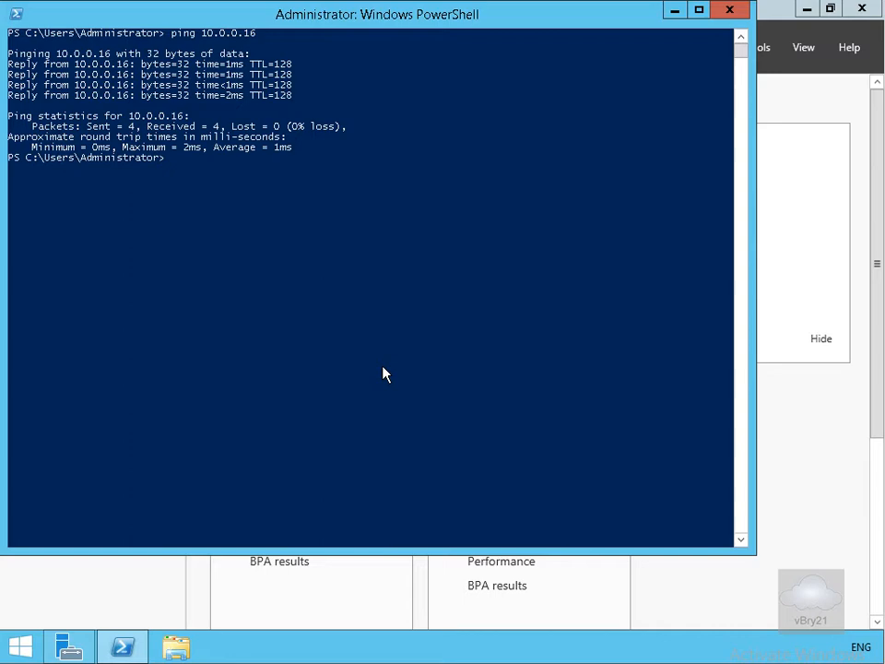
mouse_move(385, 376)
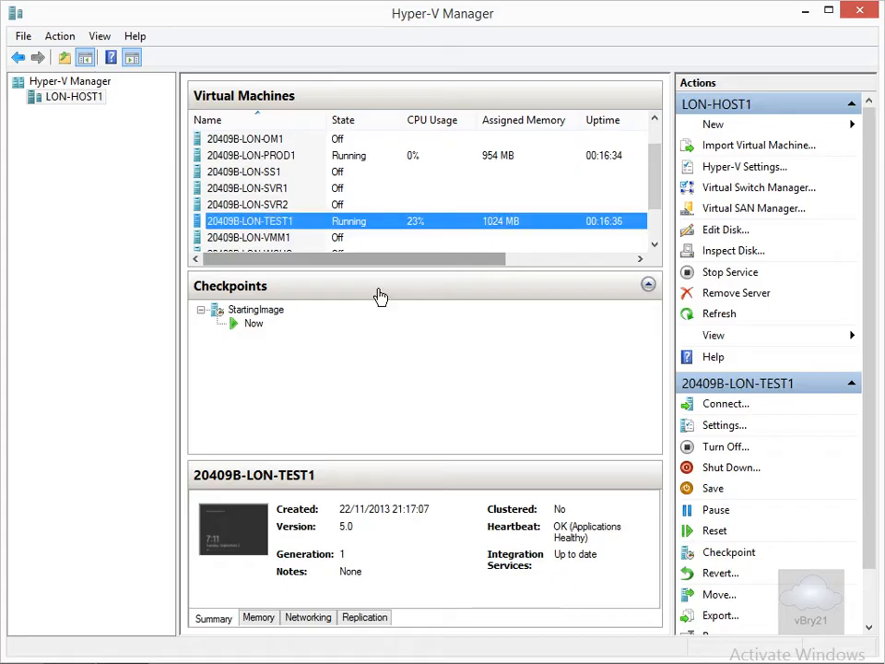
Enable virtual LAN identification with VLAN ID 2 on LON-PROD1's network adapter.
click(251, 155)
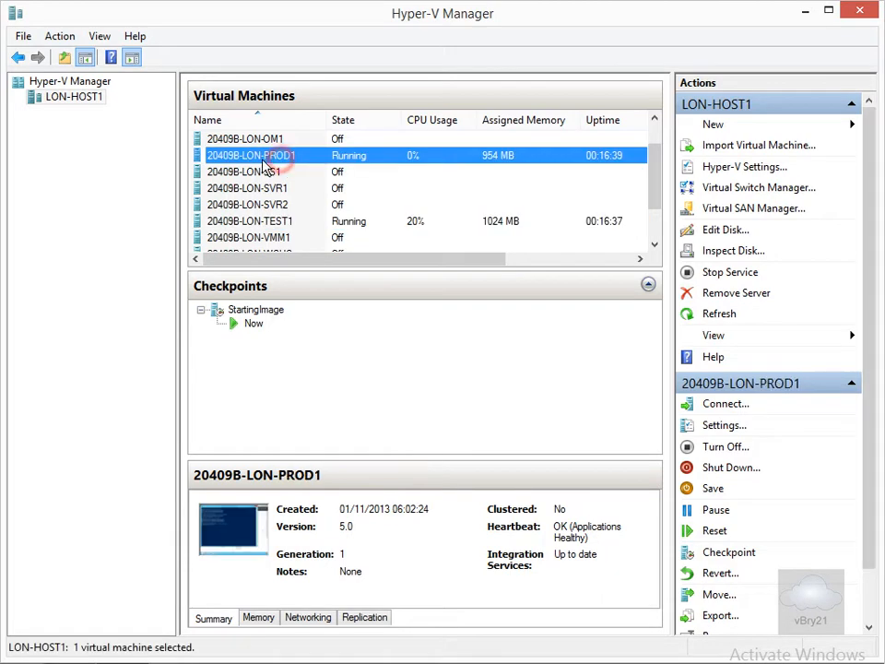
right_click(251, 155)
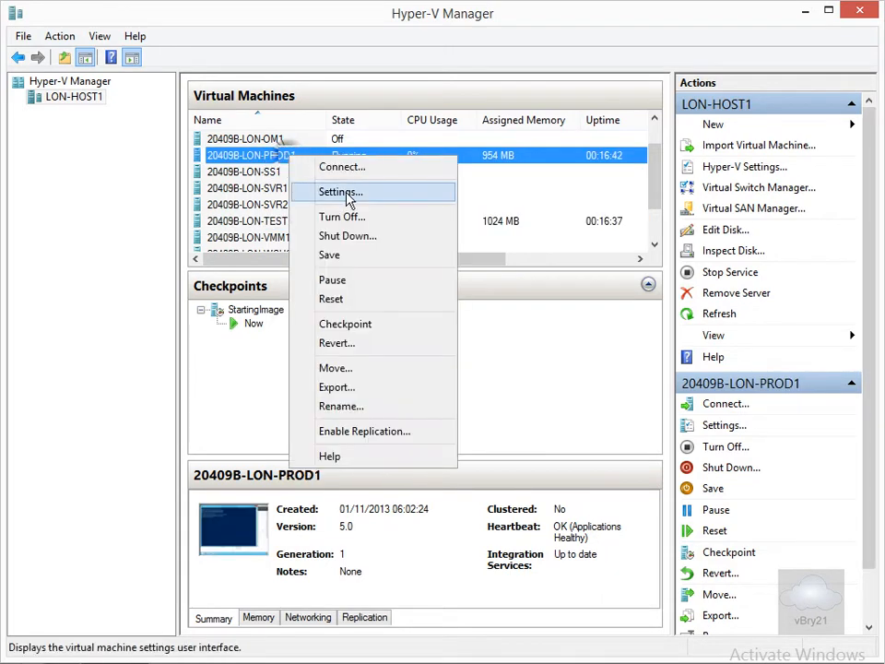
click(339, 191)
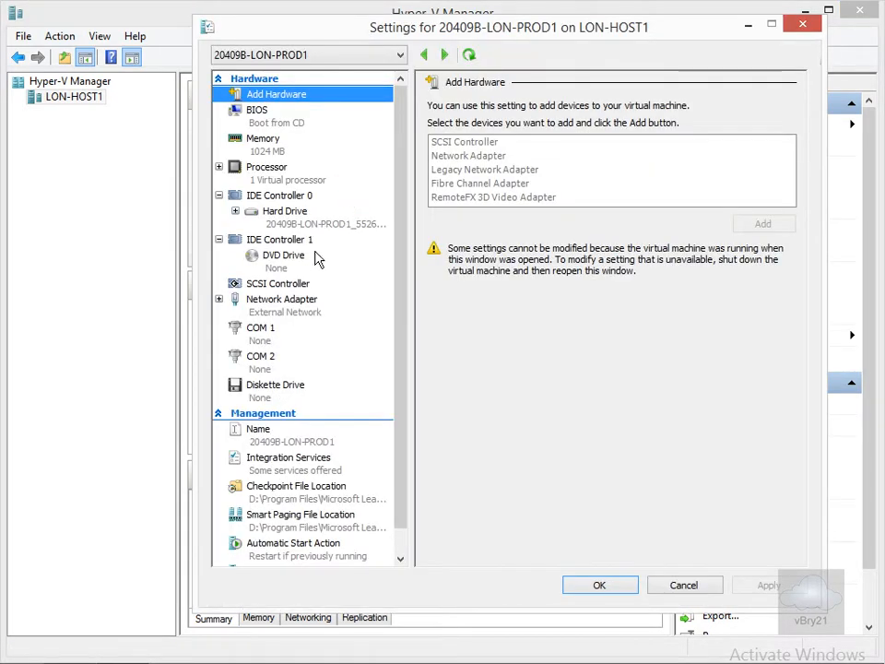
click(282, 299)
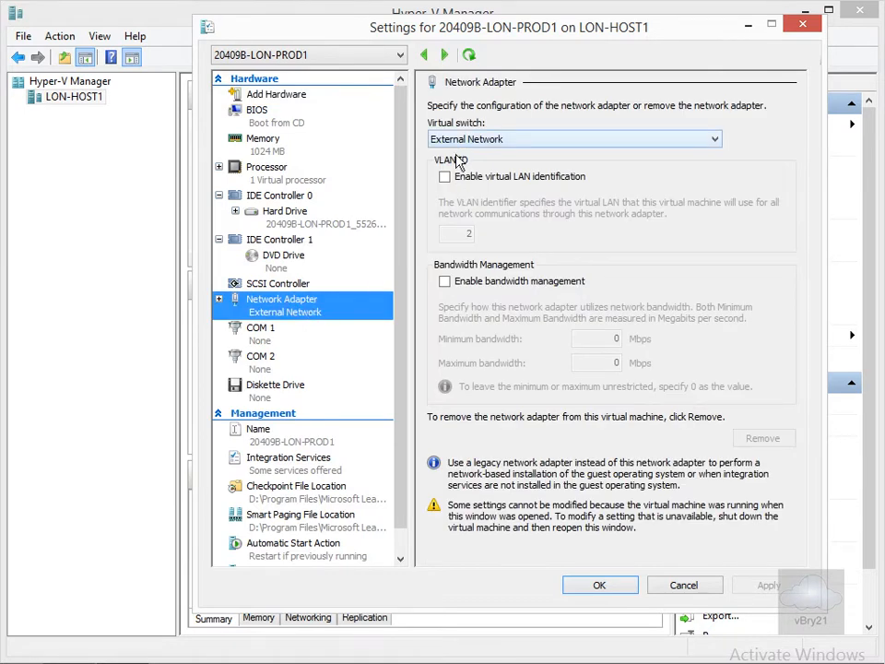
click(444, 177)
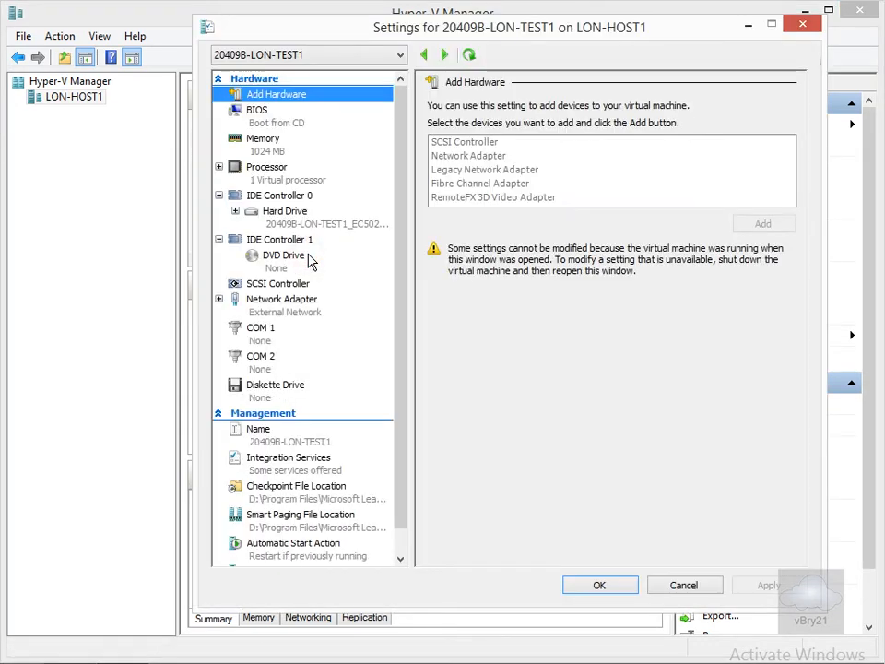
Enable virtual LAN identification with VLAN ID 2 on LON-TEST1's adapter and apply it.
click(282, 299)
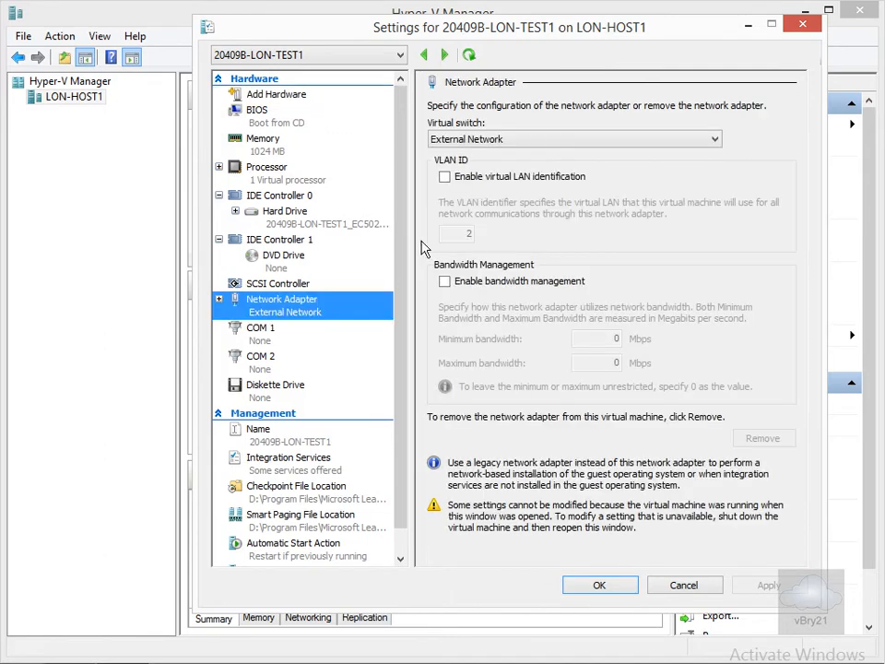
click(444, 177)
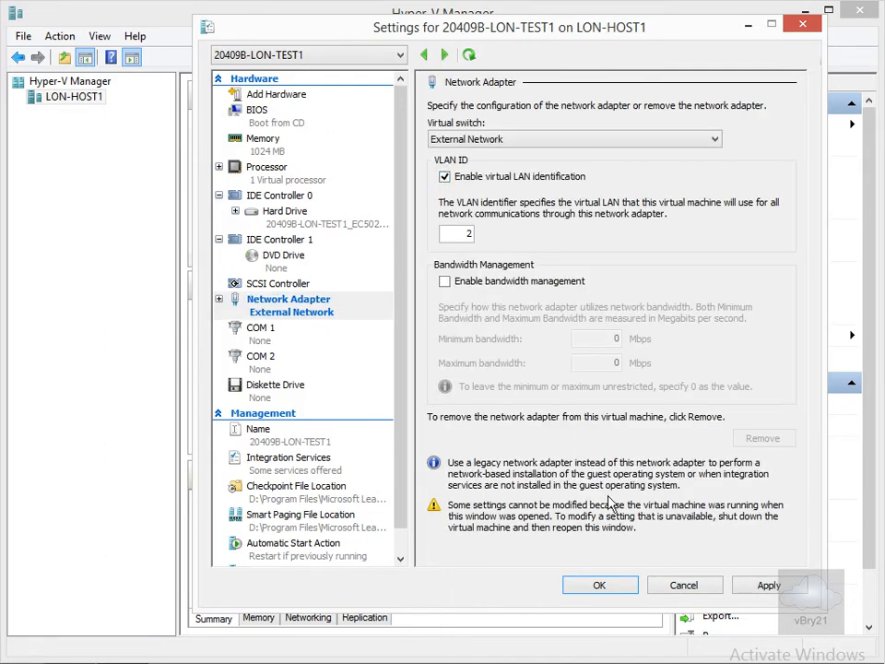
click(599, 584)
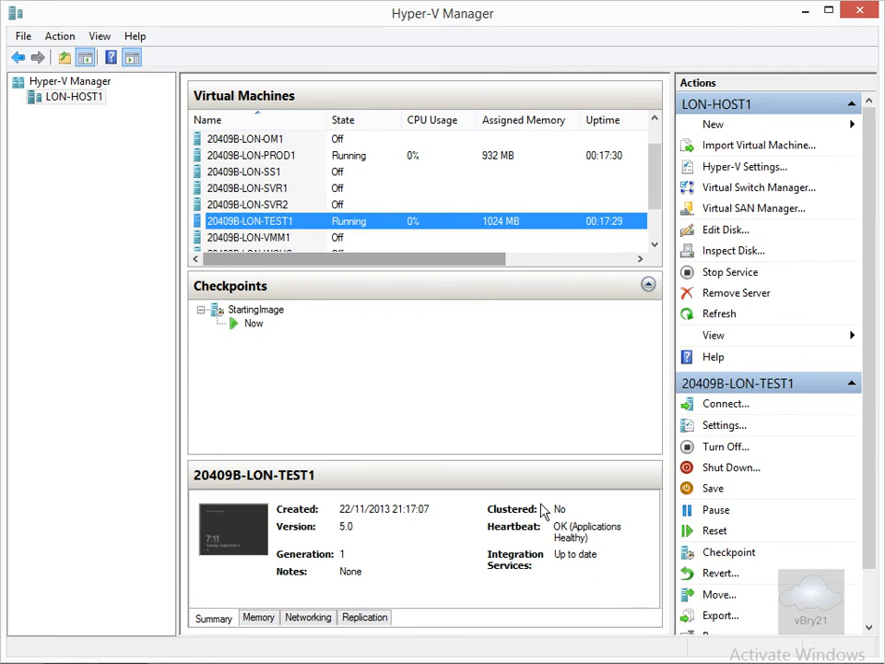
Connect to LON-TEST1's console and enter 'ping 10.0.0.15' in PowerShell without running it.
right_click(251, 221)
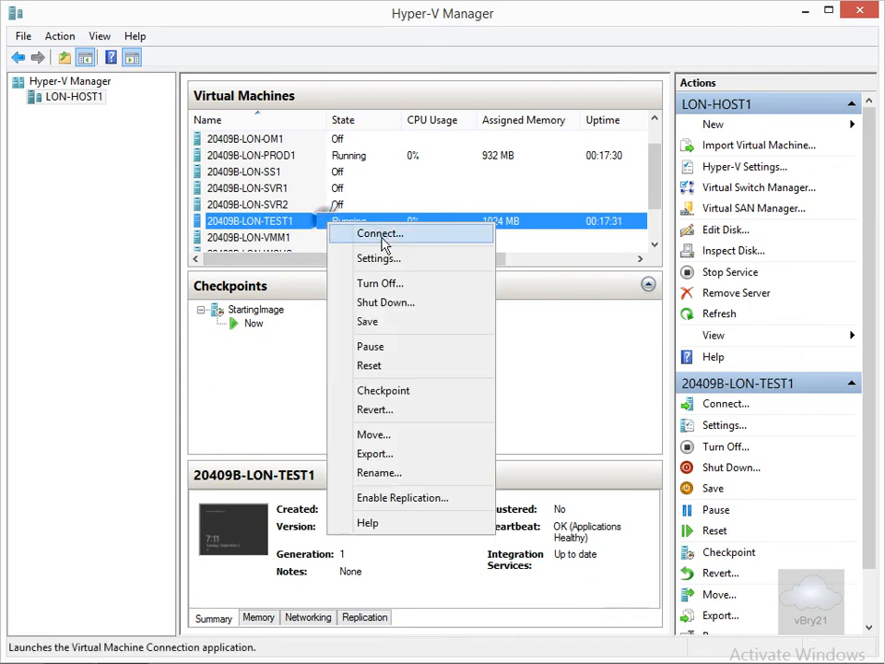
click(378, 232)
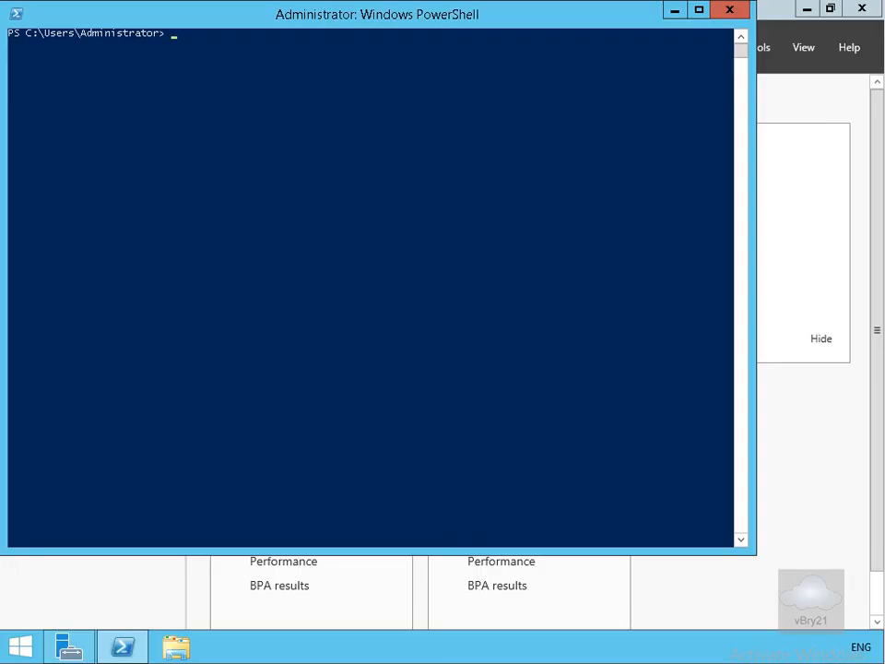
mouse_move(258, 210)
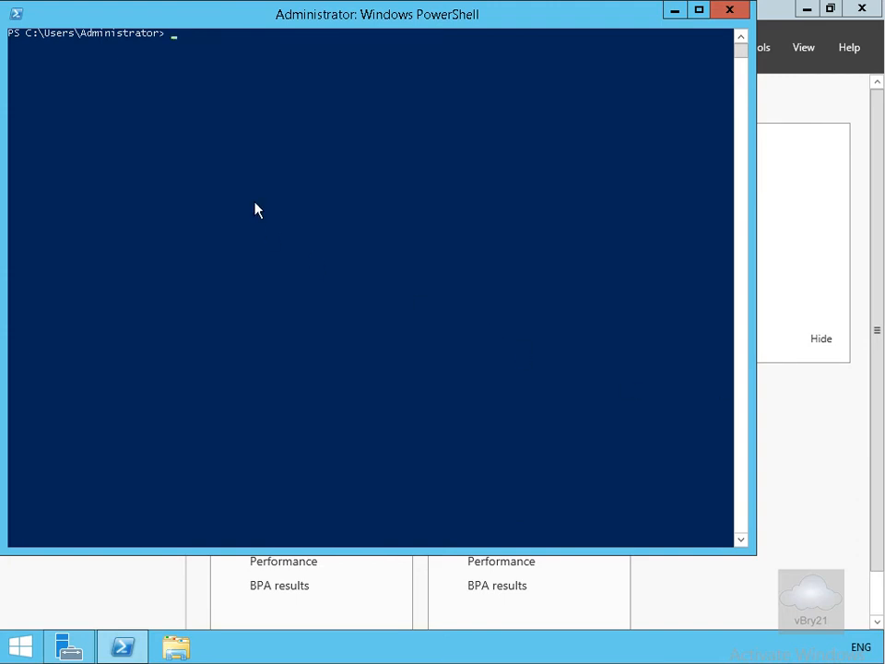
text(ping 10.0.0.15)
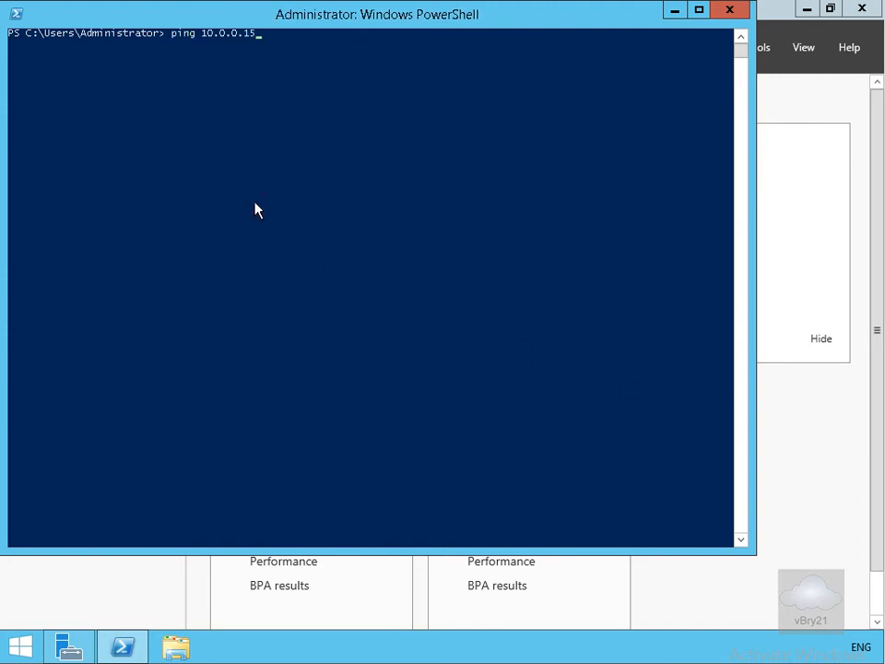